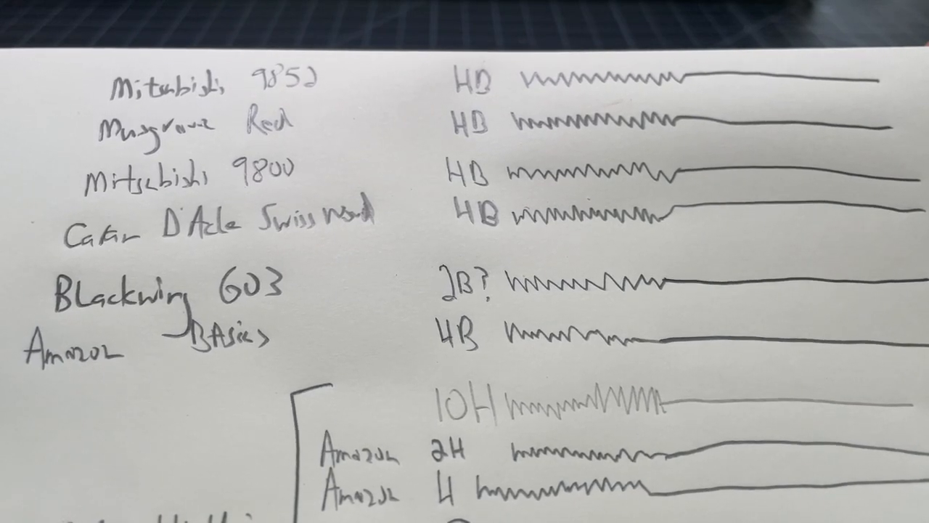
{"action": "scroll", "scroll_direction": "down", "scroll_amount": 3}
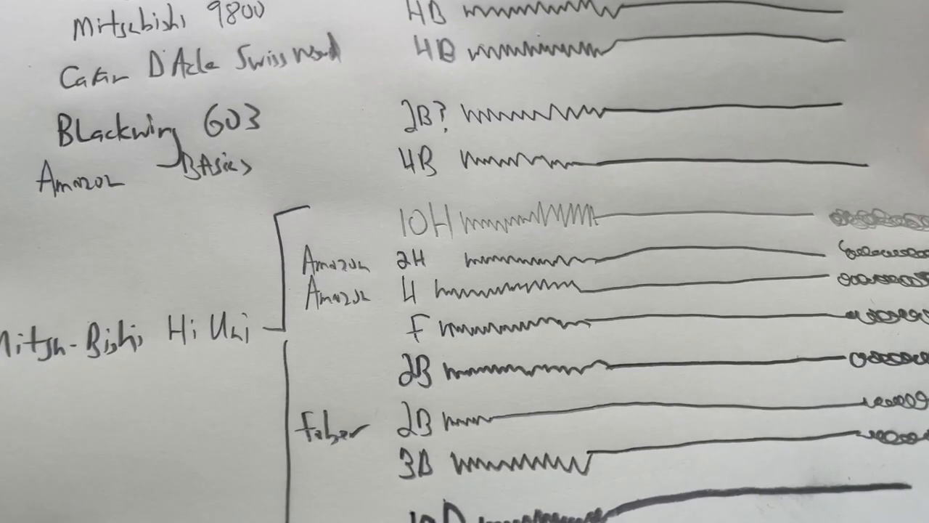